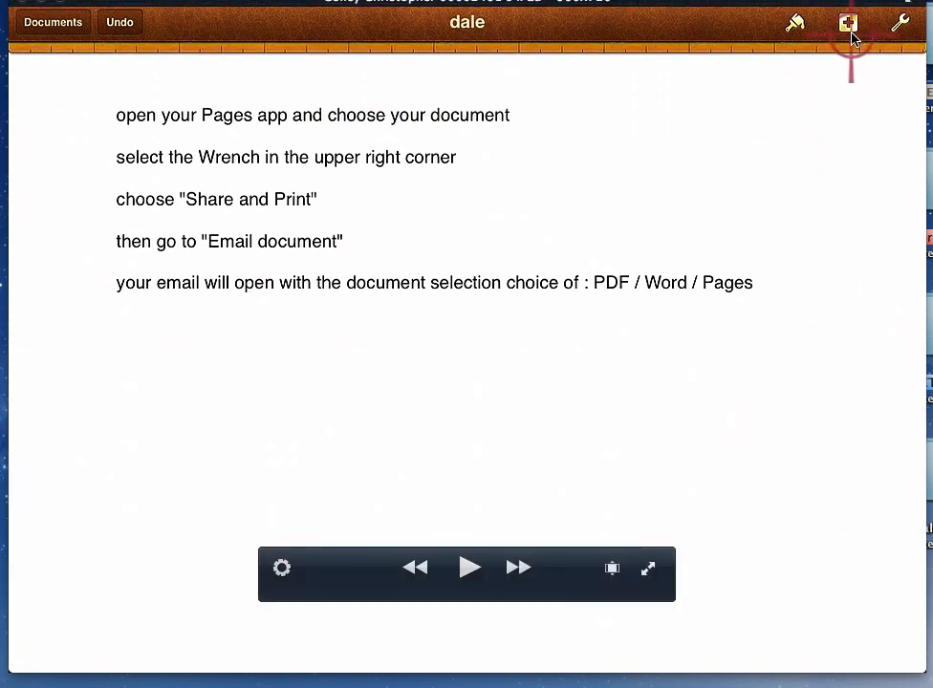
Insert a stage photo of a speaker from the Camera Roll below the instruction lines
left_click(849, 23)
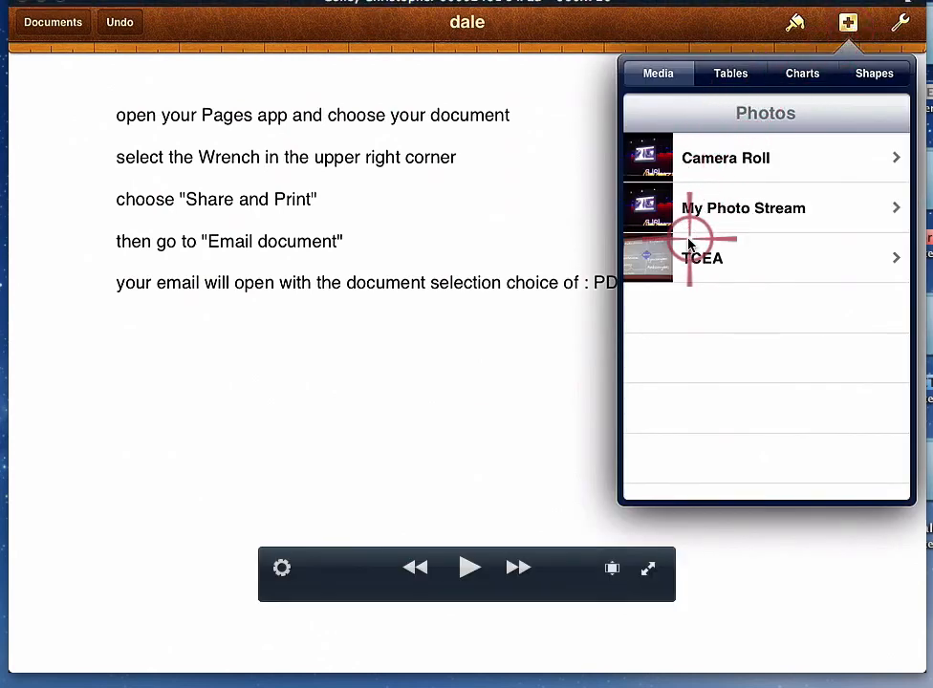
mouse_move(696, 156)
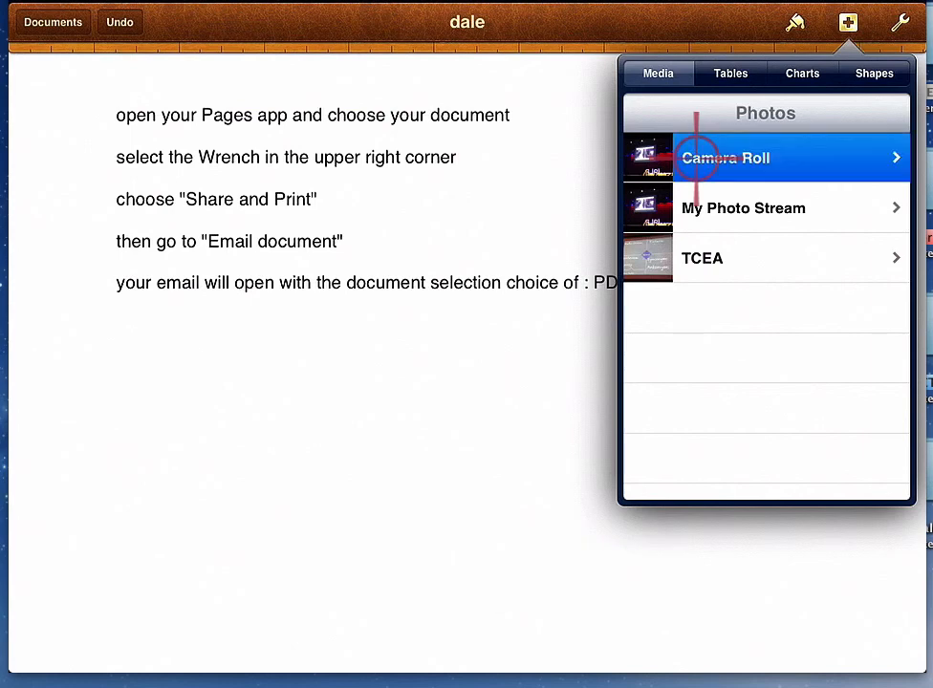
left_click(725, 157)
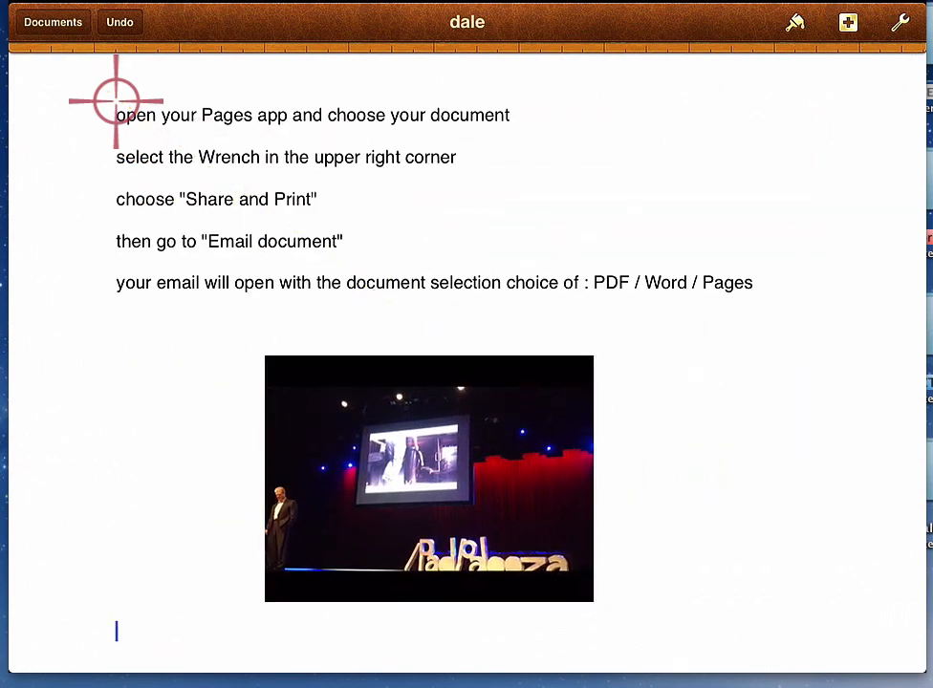
Add the heading 'Sending a PDF as an attachment using mail' above the first instruction line
left_click(115, 631)
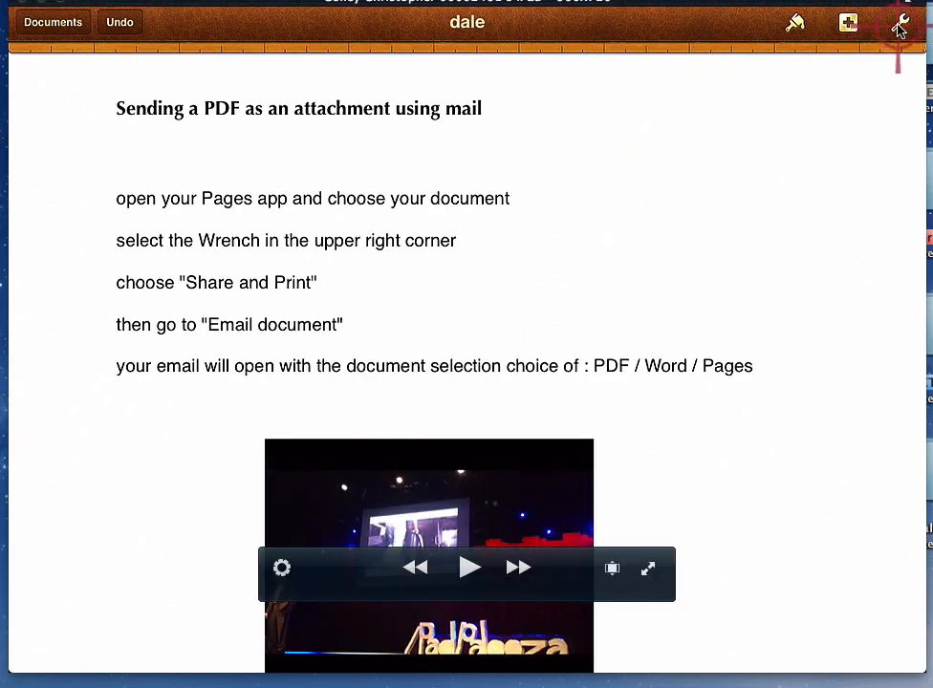
Reach the Email Document prompt offering Pages, PDF and Word formats via Share and Print
left_click(899, 23)
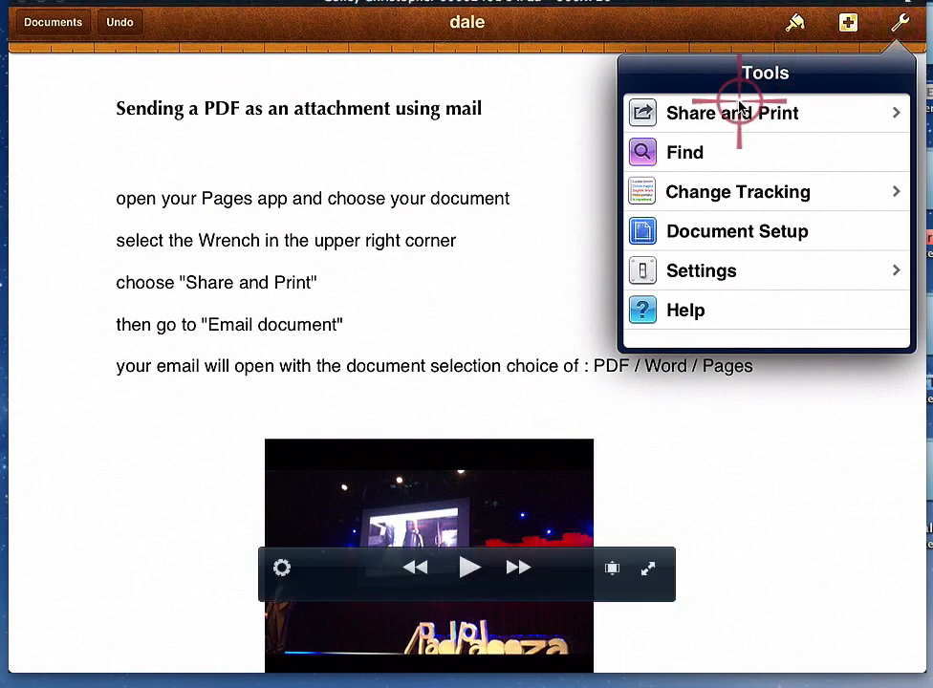
left_click(734, 113)
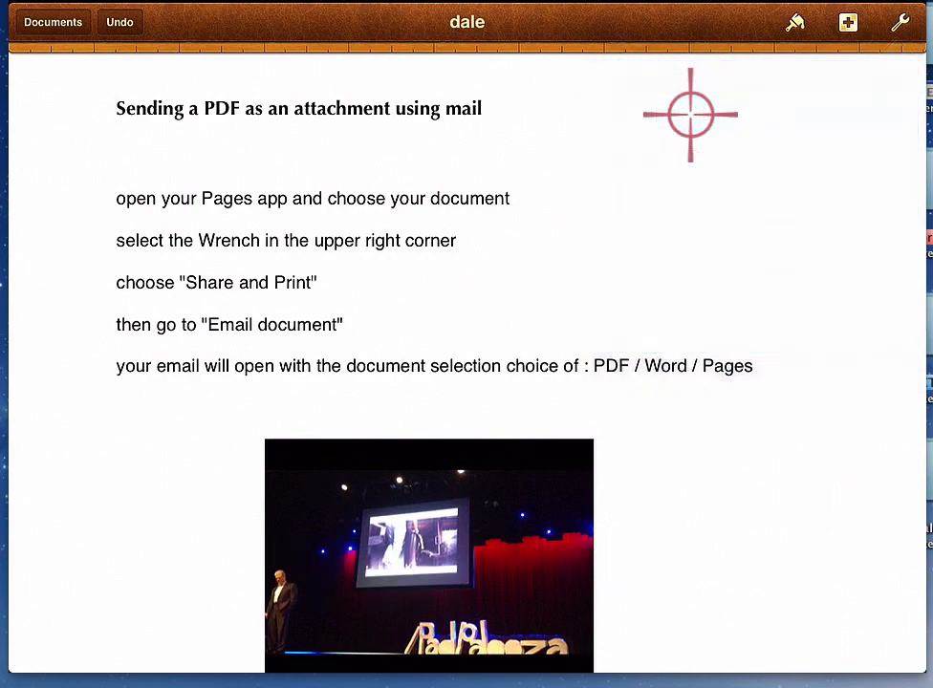
left_click(899, 23)
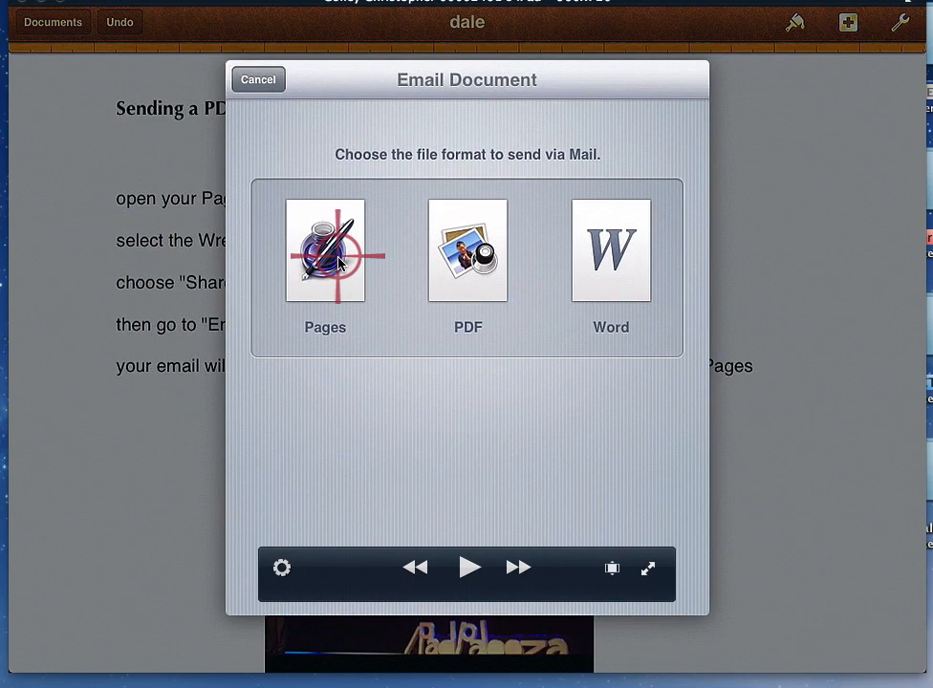
mouse_move(466, 252)
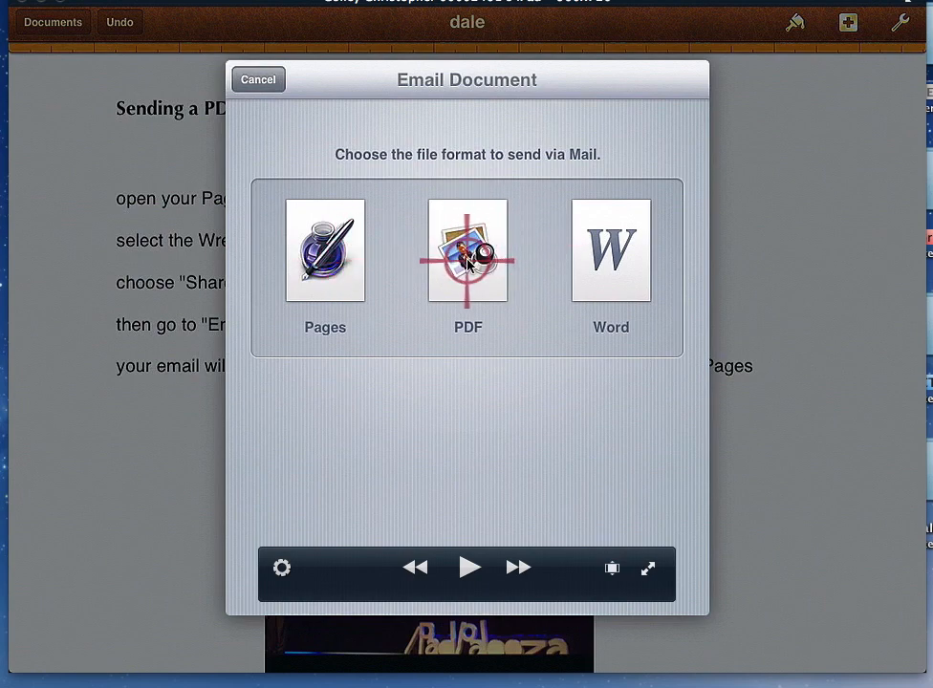
Email 'dale' as a PDF to a recipient with the subject 'email' and send it
left_click(467, 249)
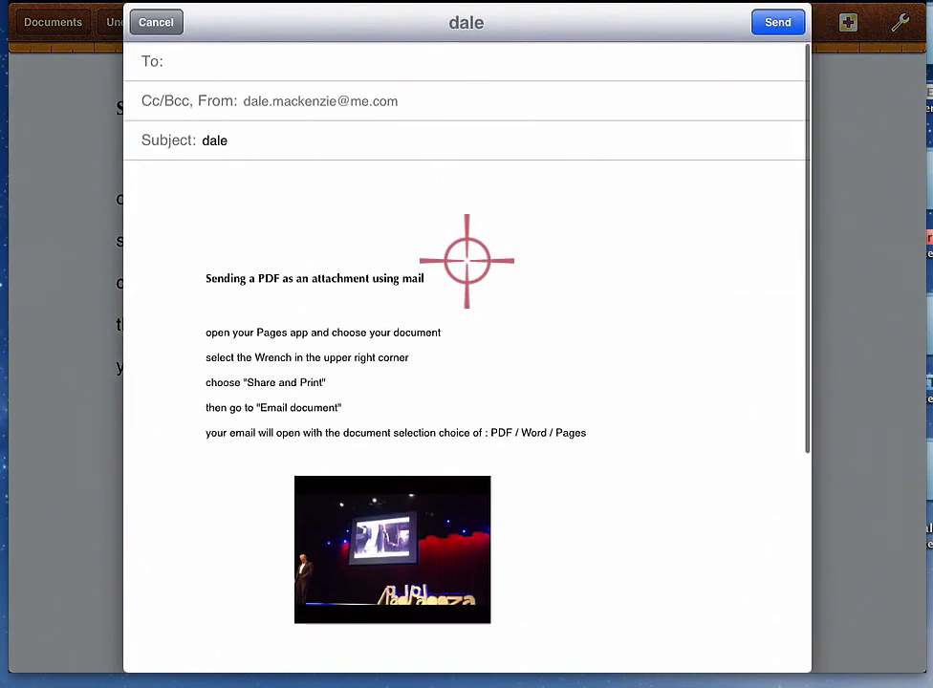
left_click(392, 550)
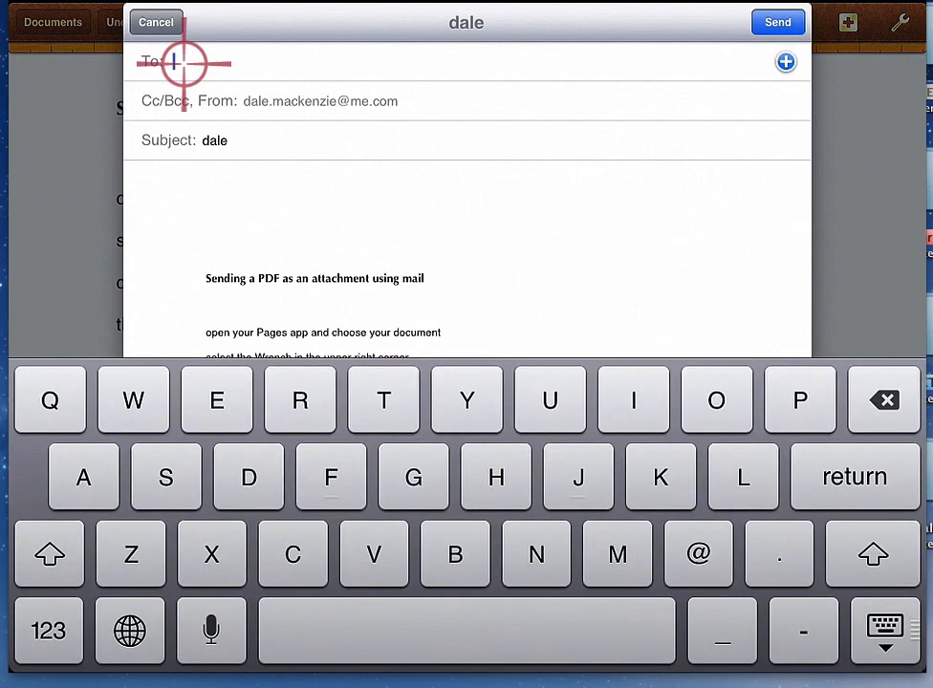
left_click(293, 554)
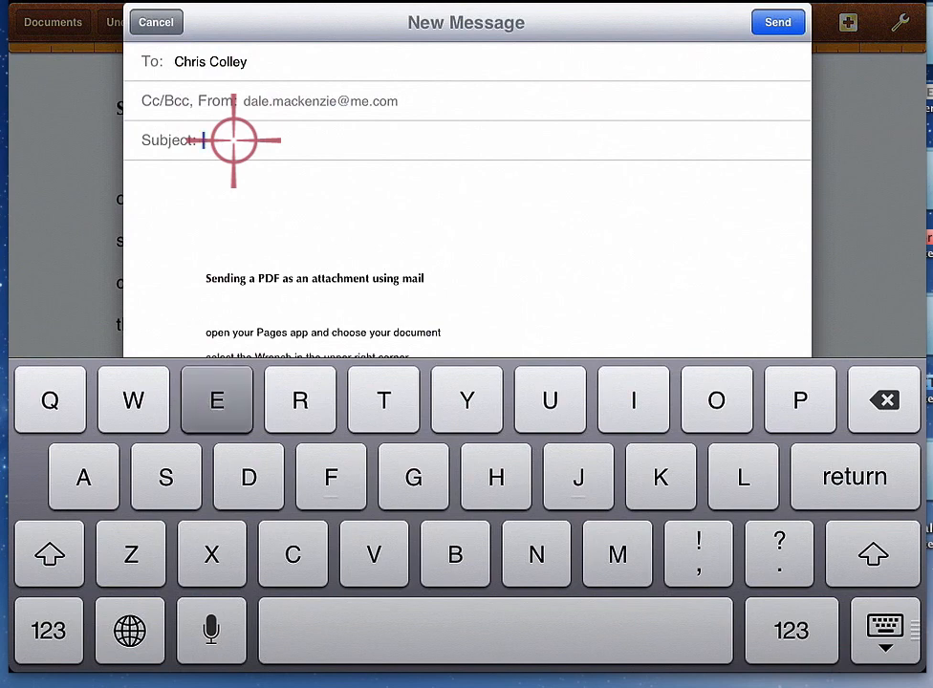
type("email")
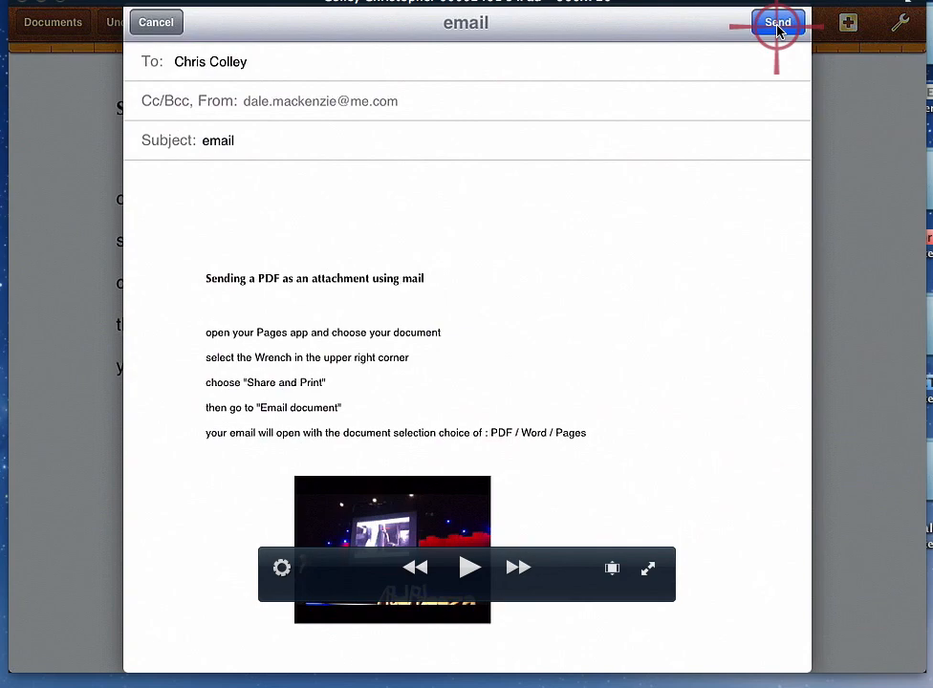
left_click(776, 23)
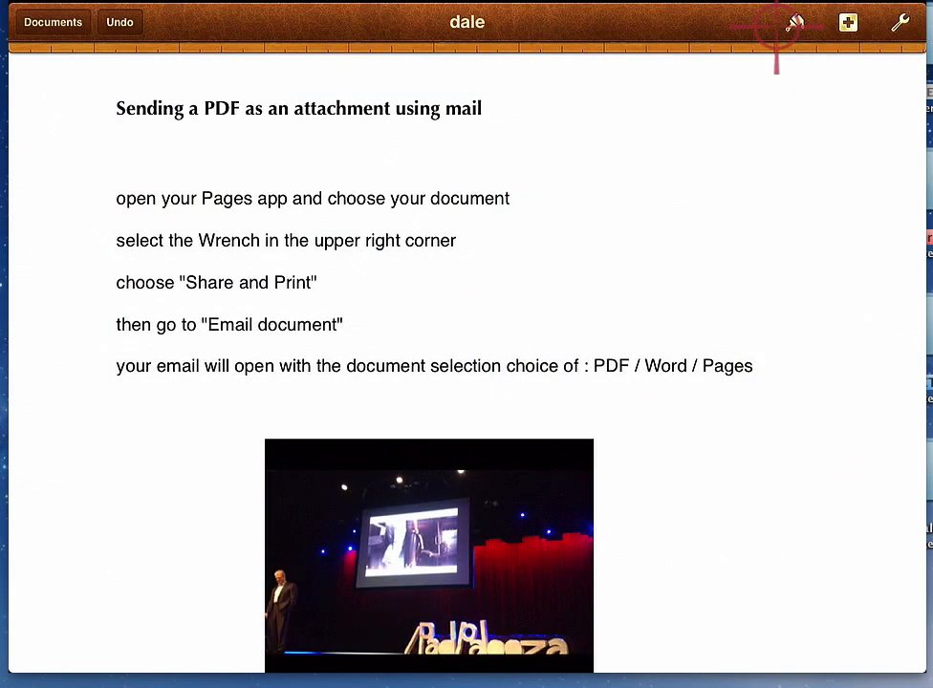